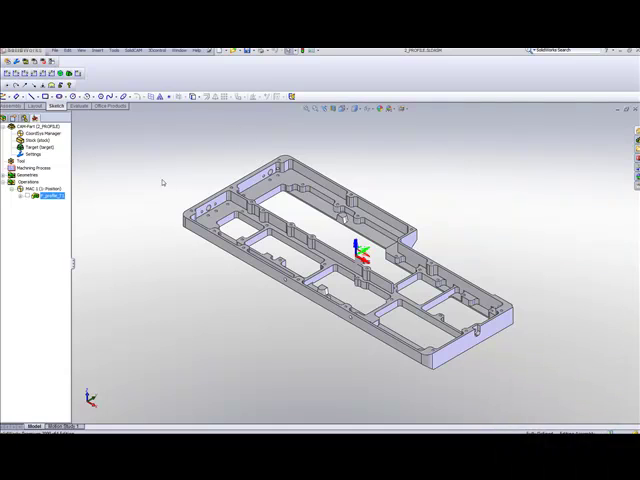
Open the Profile operation from the SolidCAM Manager tree to edit its tool settings.
{"action": "right_click", "coordinate": [56, 212]}
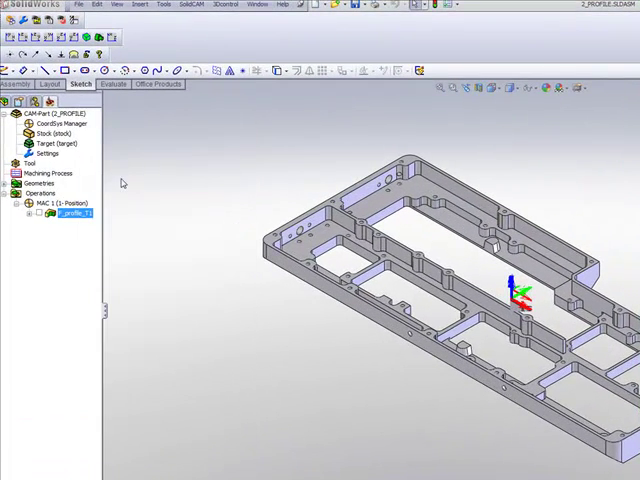
{"action": "double_click", "coordinate": [68, 212]}
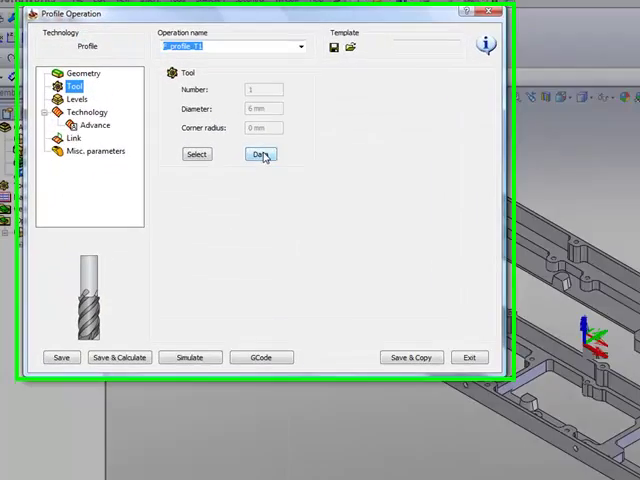
Show the Operation Tool Data with the tool's feed, spin and offset values.
{"action": "left_click", "coordinate": [260, 154]}
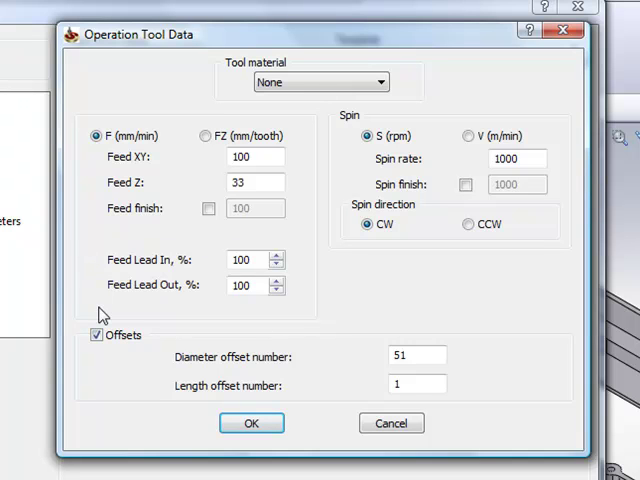
{"action": "mouse_move", "coordinate": [130, 308]}
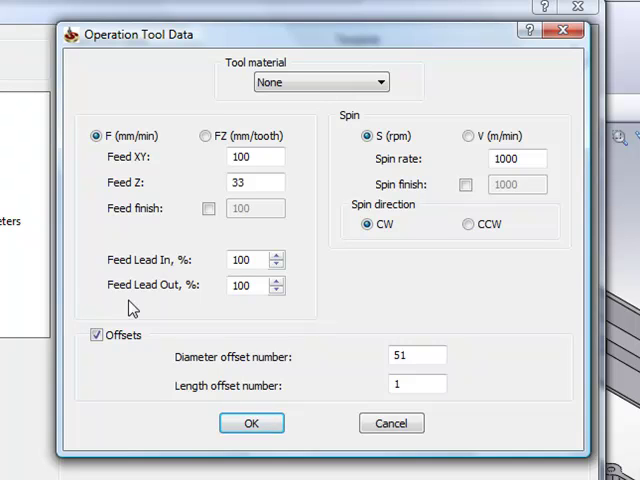
{"action": "mouse_move", "coordinate": [200, 284]}
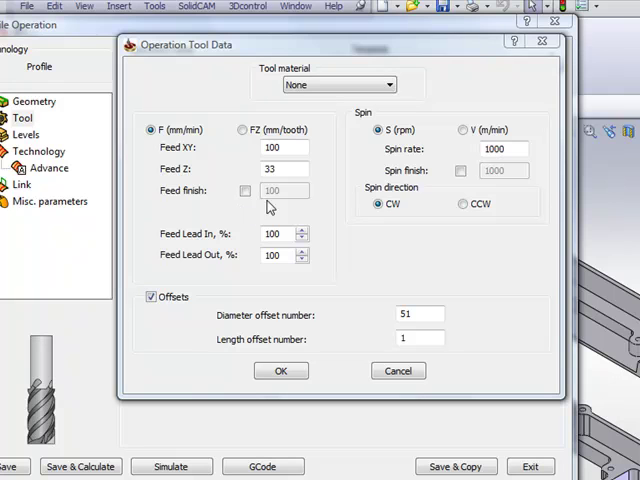
{"action": "mouse_move", "coordinate": [284, 208]}
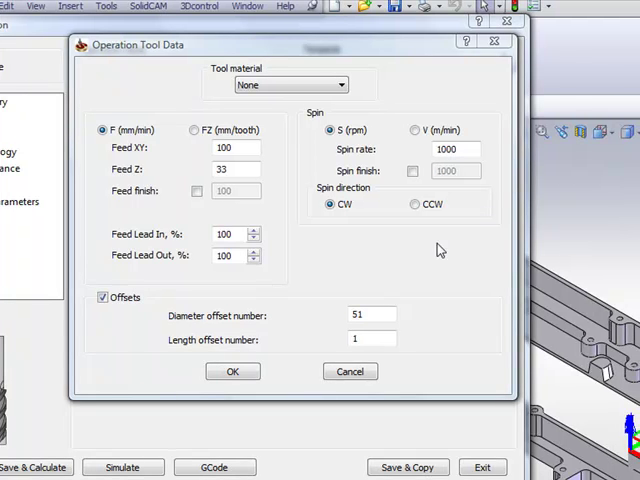
{"action": "mouse_move", "coordinate": [300, 178]}
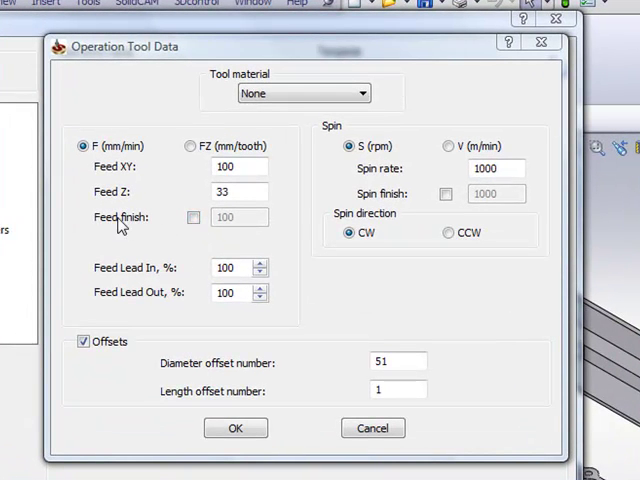
Set Feed XY to 1000, try a finishing feed of 1500, then leave Feed finish switched off.
{"action": "left_click", "coordinate": [236, 166]}
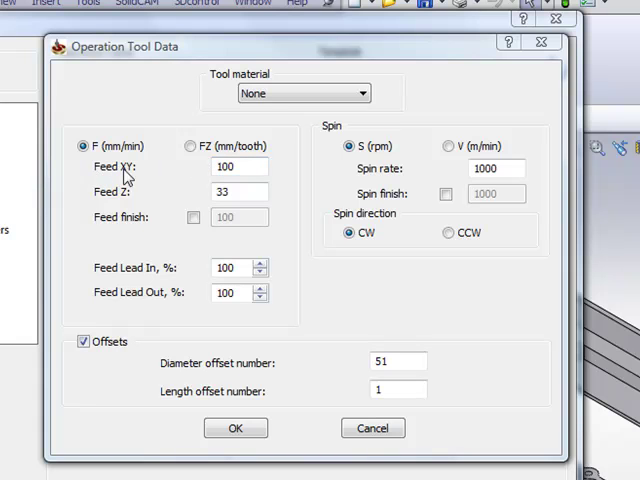
{"action": "left_click", "coordinate": [236, 166]}
{"action": "type", "text": "0"}
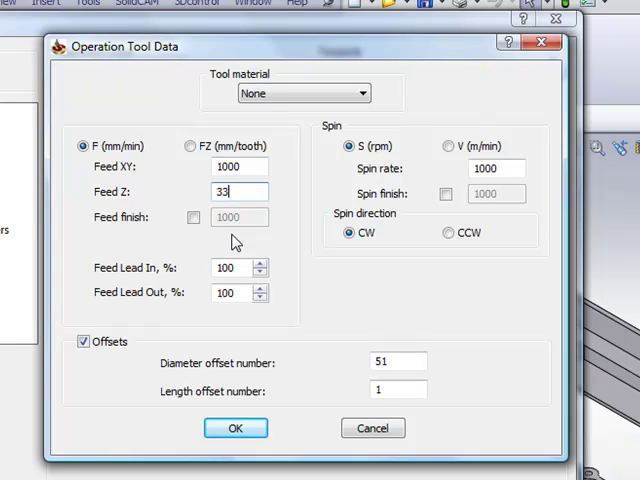
{"action": "mouse_move", "coordinate": [284, 196]}
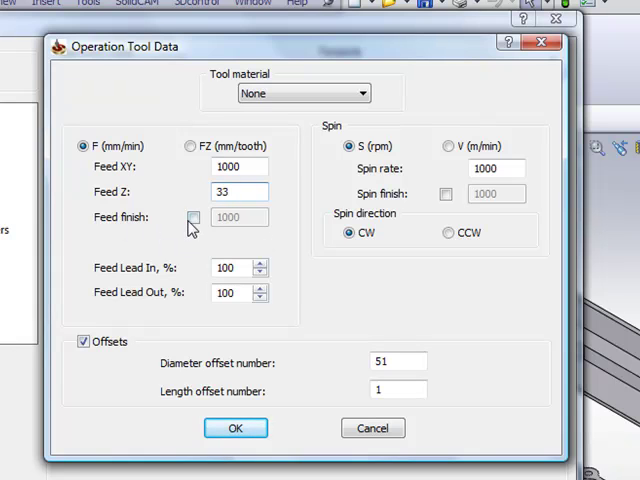
{"action": "left_click", "coordinate": [192, 216]}
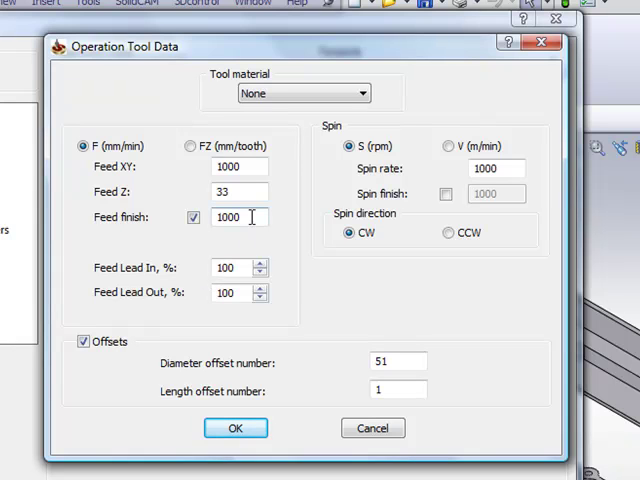
{"action": "triple_click", "coordinate": [238, 216]}
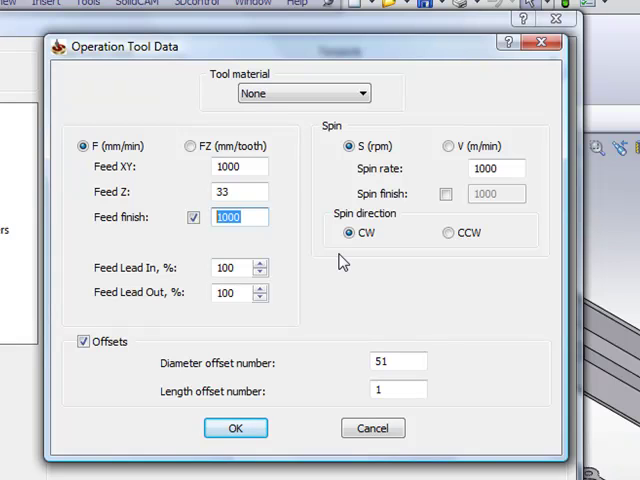
{"action": "type", "text": "1"}
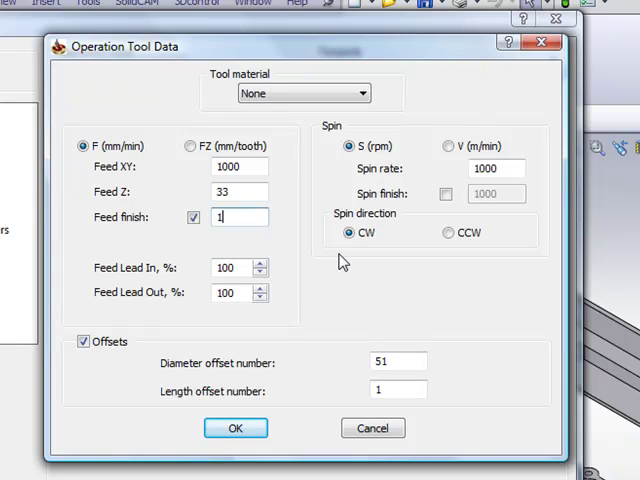
{"action": "type", "text": "500"}
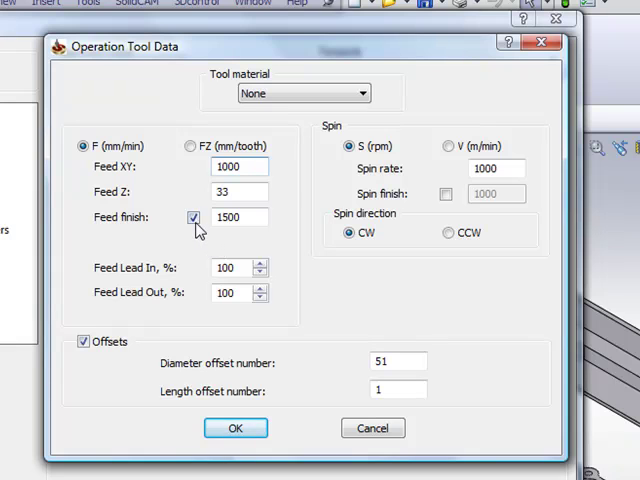
{"action": "left_click", "coordinate": [192, 216]}
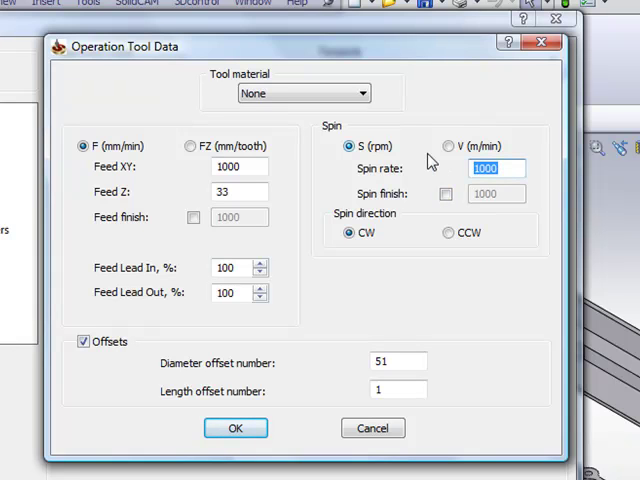
Set Spin rate 4500 with Spin finish 5000 and accept the tool data.
{"action": "type", "text": "4500"}
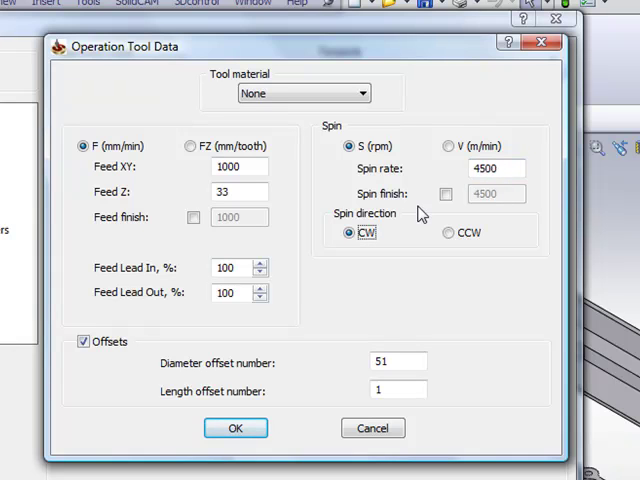
{"action": "mouse_move", "coordinate": [488, 204]}
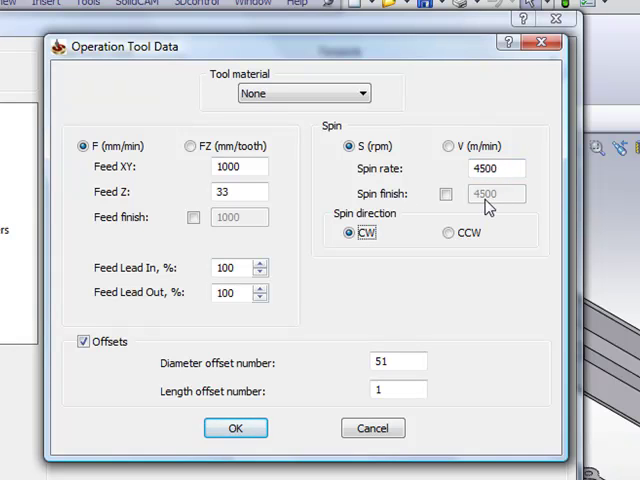
{"action": "left_click", "coordinate": [444, 194]}
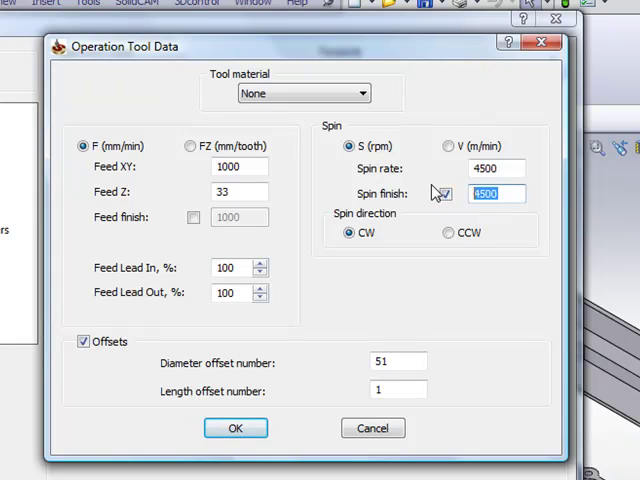
{"action": "left_click", "coordinate": [446, 194]}
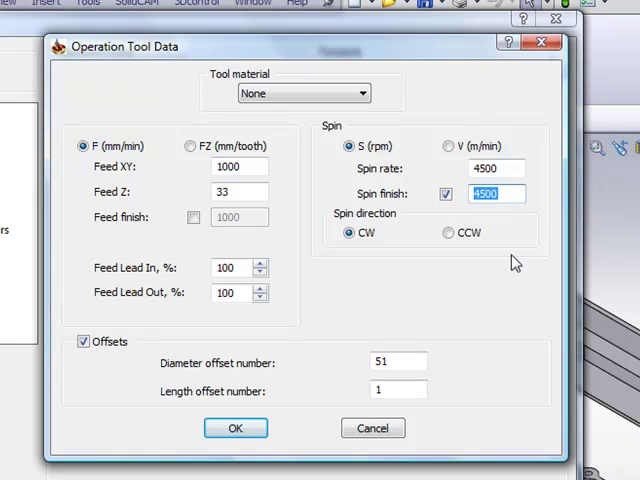
{"action": "type", "text": "5000"}
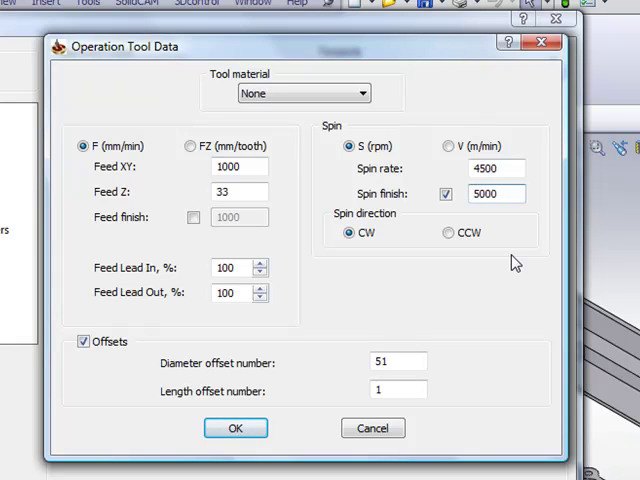
{"action": "left_click", "coordinate": [236, 428]}
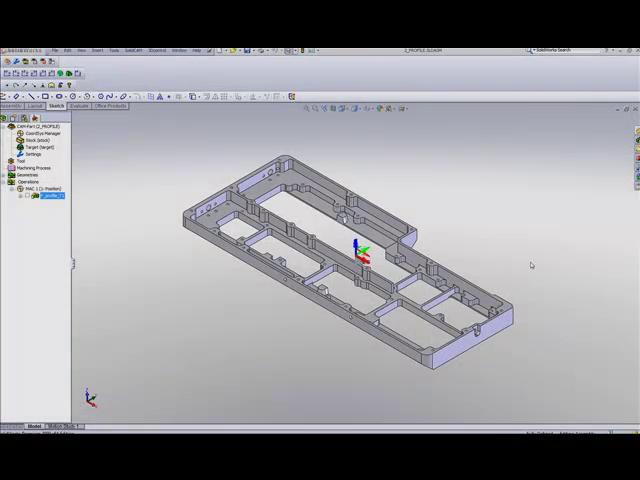